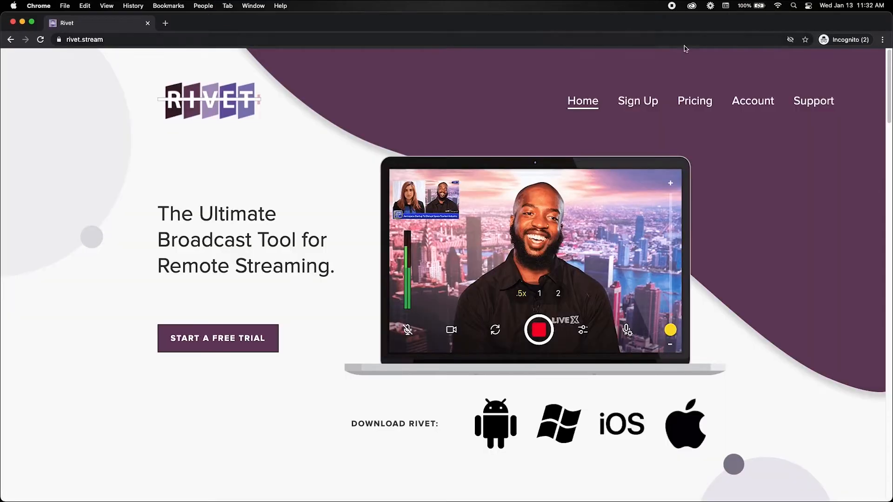
Step: Go to the account sign-in page and enter the email and password
left_click(752, 101)
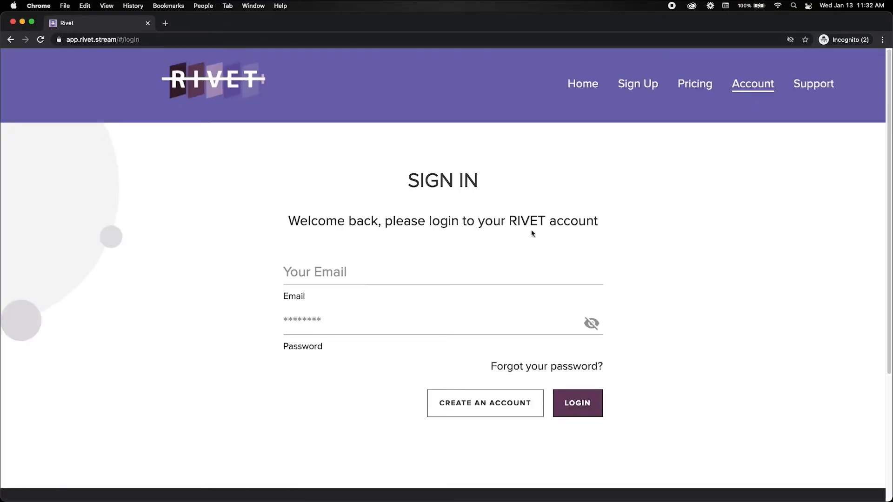
left_click(441, 271)
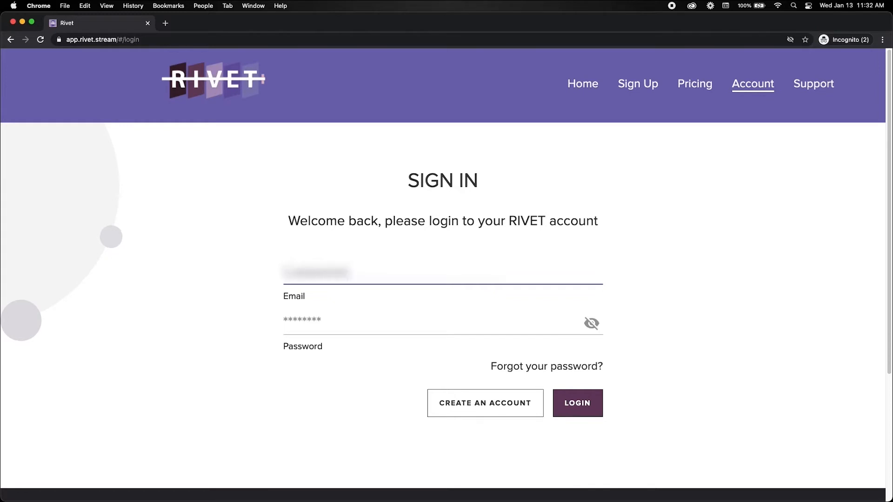
type("•••")
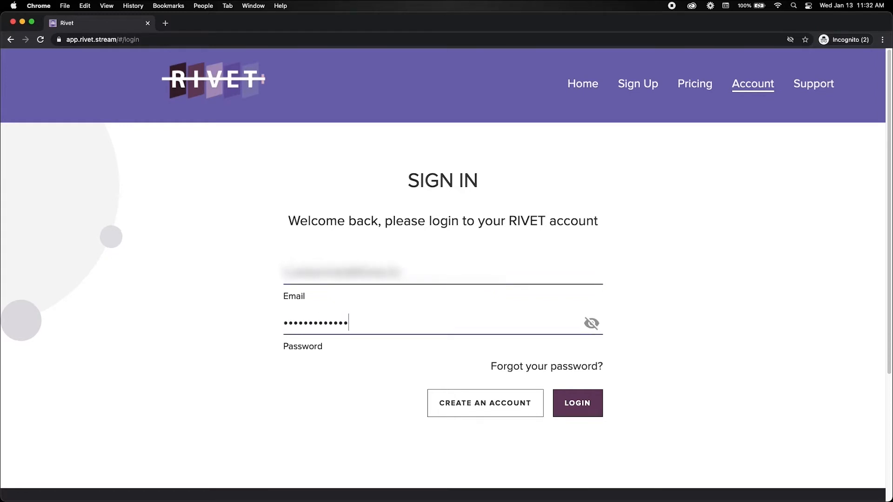
Step: Log in, go to My Streams and start a new Create Stream form
left_click(577, 402)
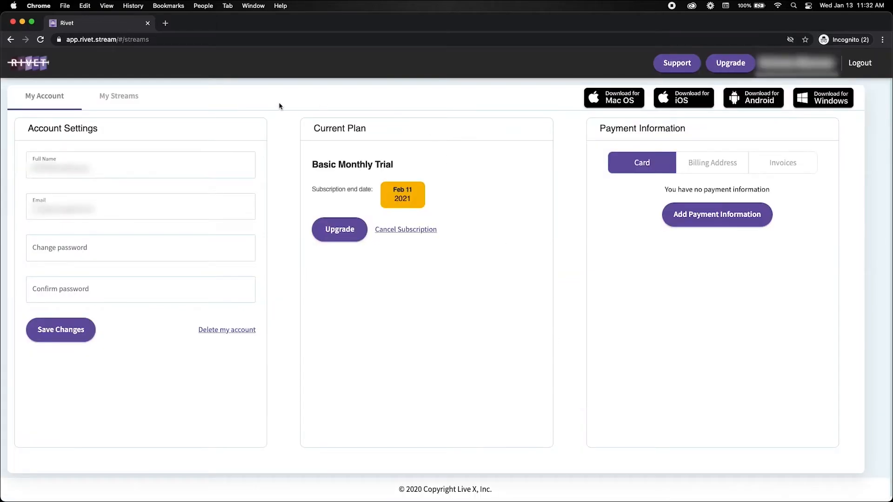
left_click(119, 96)
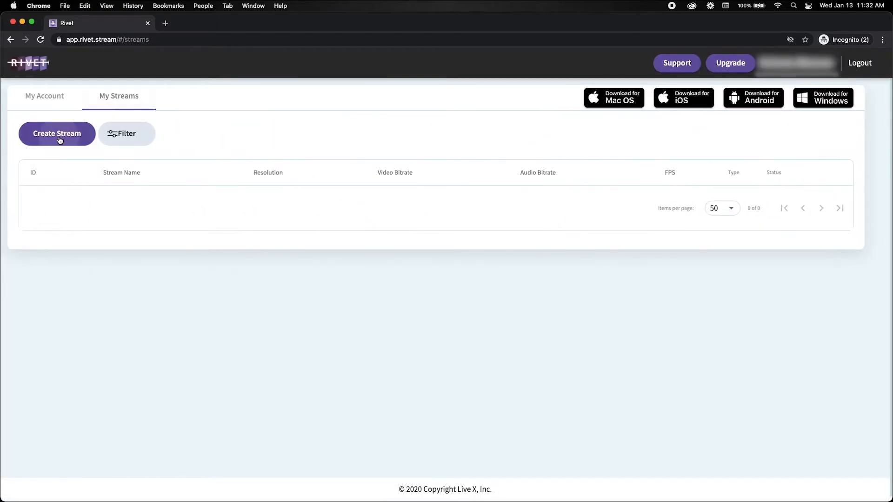
left_click(57, 133)
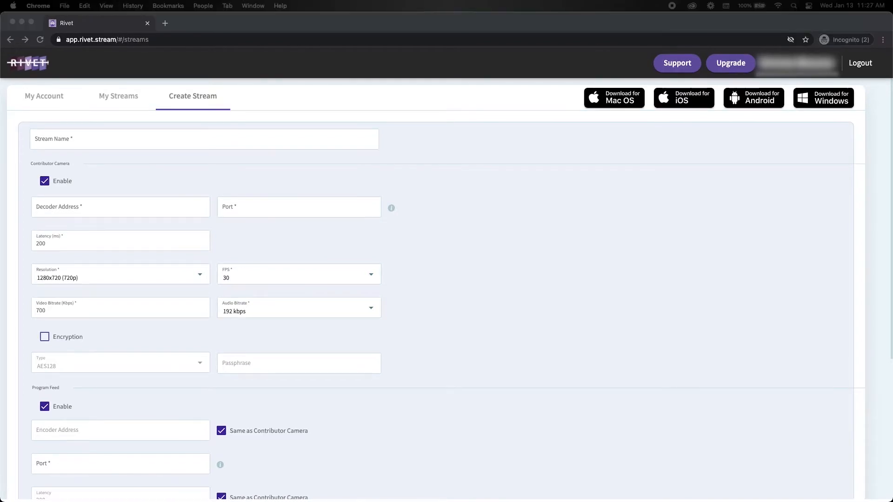
mouse_move(573, 319)
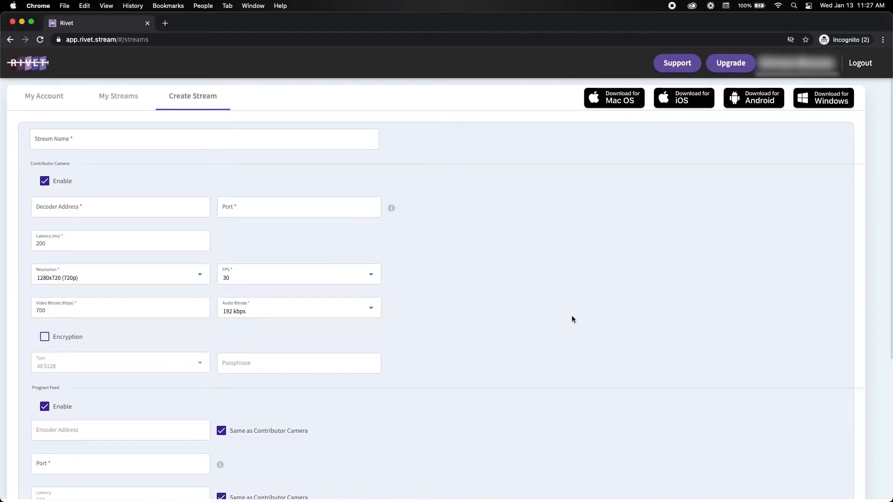
mouse_move(173, 20)
type("speedtest.net")
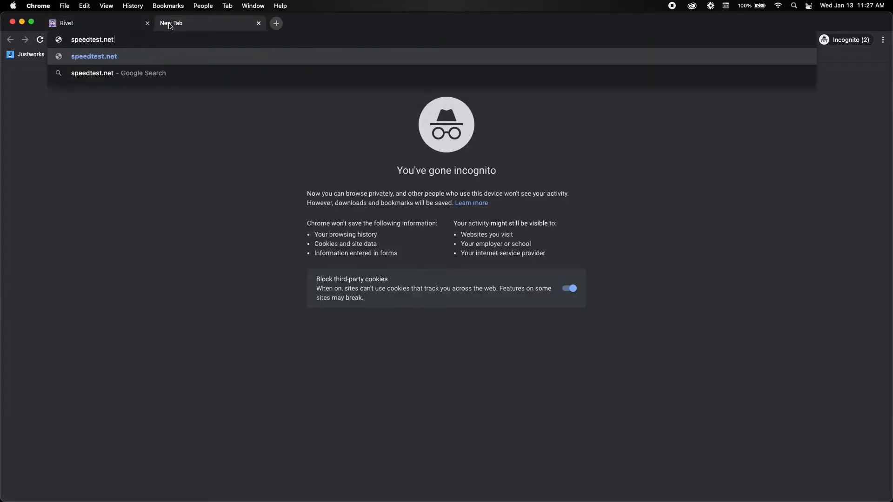
Step: Load speedtest.net and search Google for "What's my IP?" in new tabs
key("Enter")
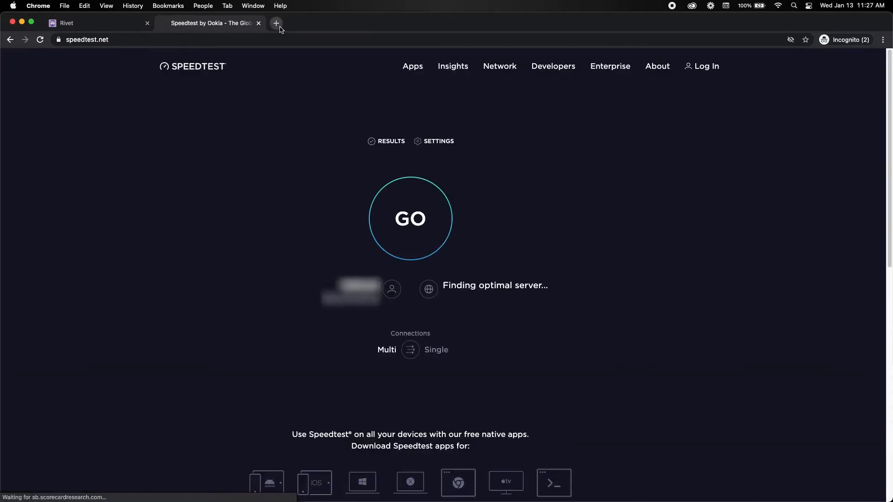
type("Wh")
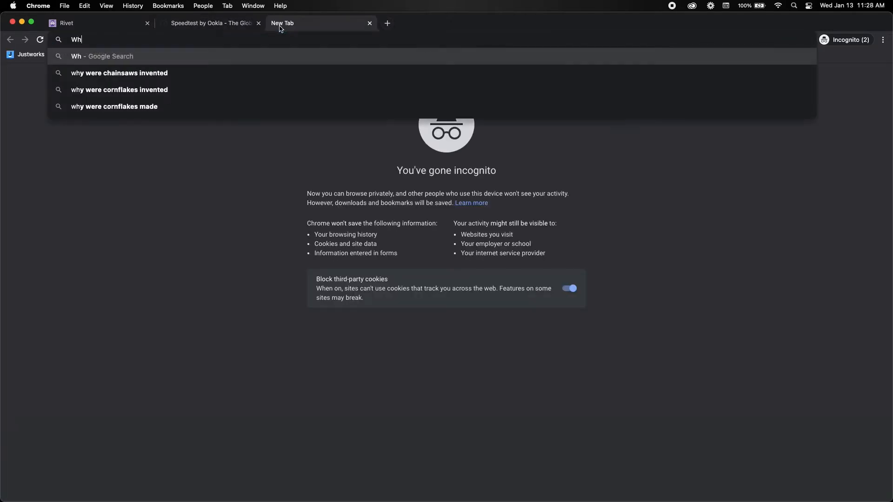
type("What's my IP?")
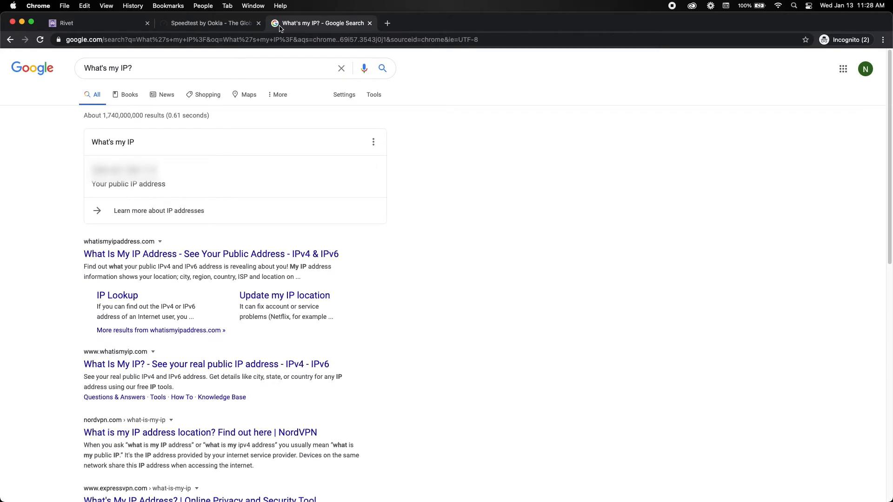
left_click(67, 22)
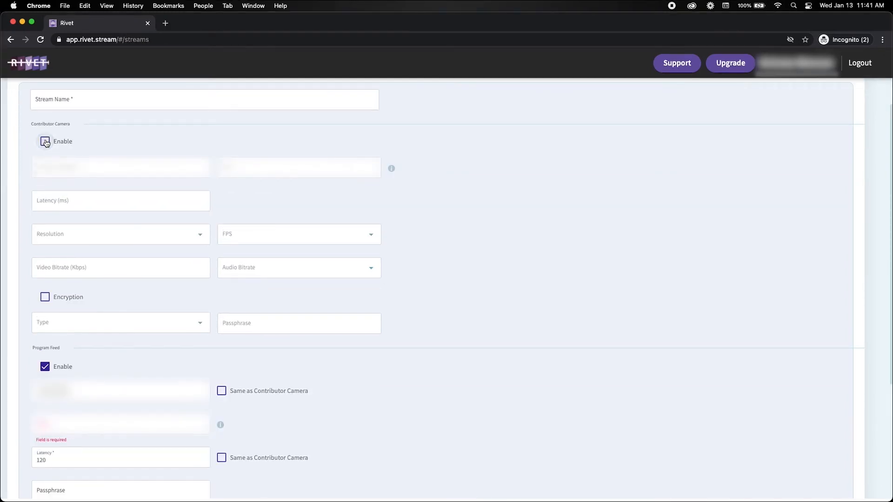
Step: Enable Contributor Camera with decoder address and port, latency 120 ms
left_click(44, 141)
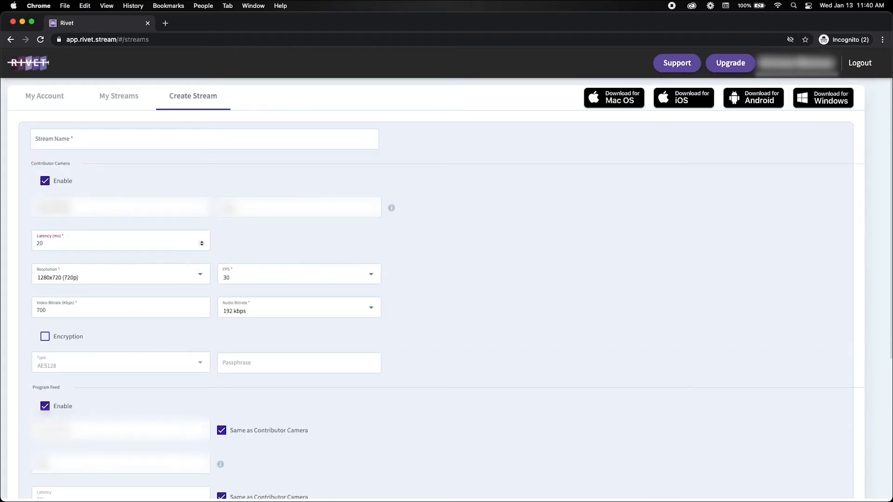
type("120")
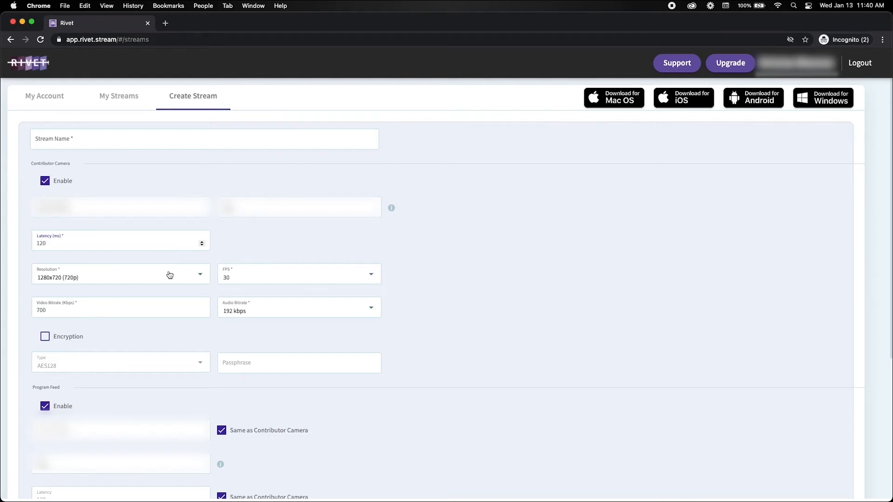
Step: Set resolution 1920x1080, 60 fps, video bitrate 2500 kbps and enable encryption
left_click(121, 274)
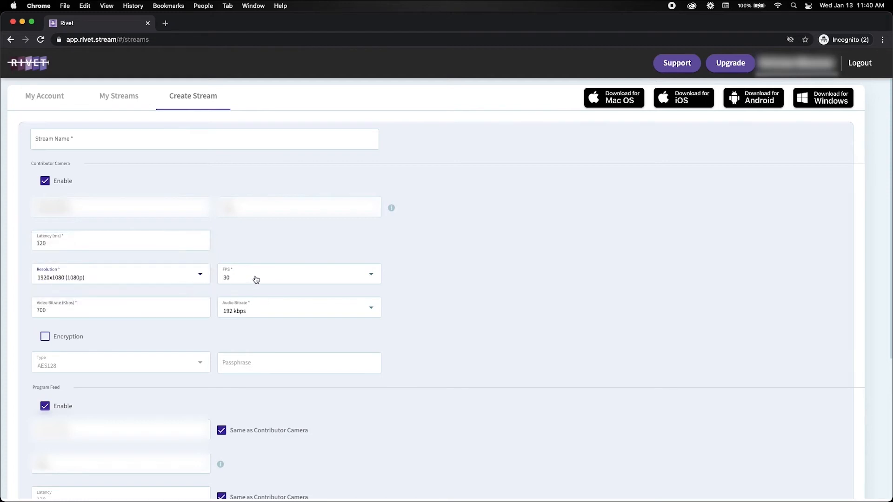
left_click(297, 273)
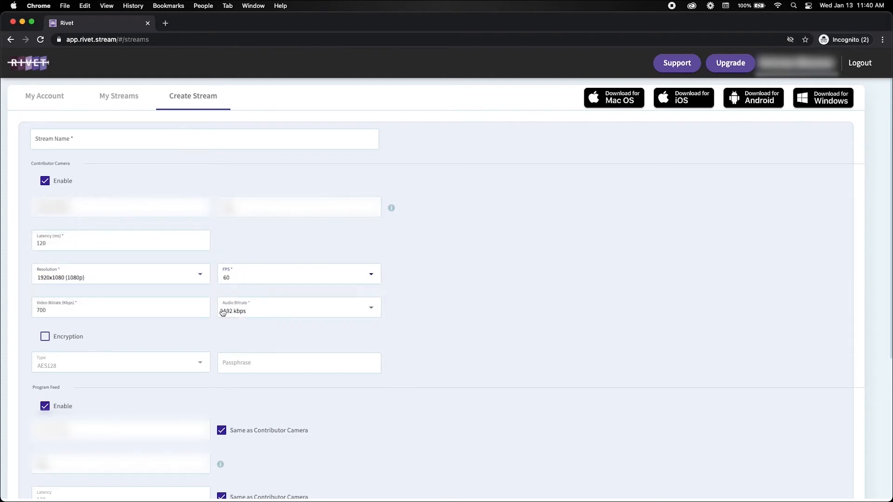
left_click(121, 308)
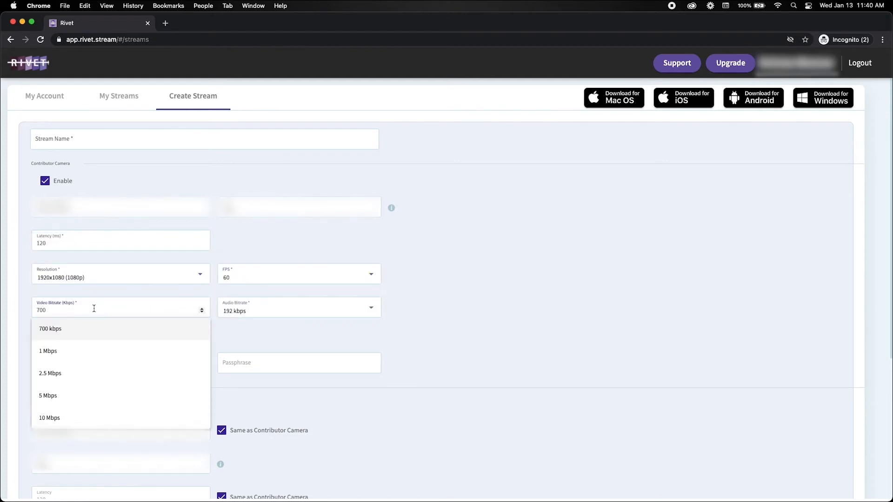
type("250")
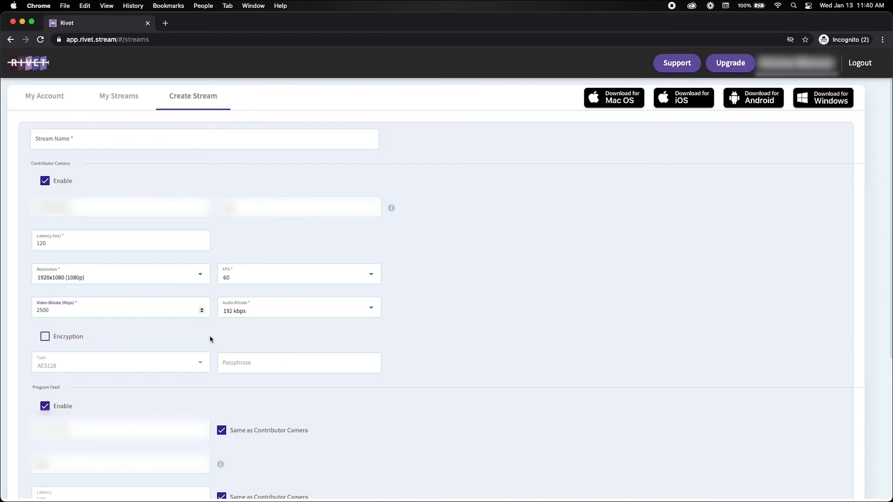
left_click(44, 337)
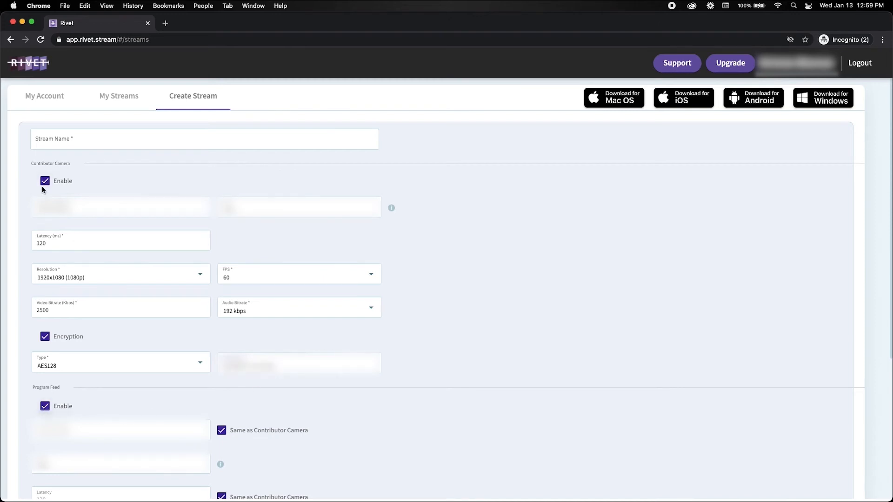
Step: Enable an expiration date and create Test Stream under My Streams
scroll("down", 3)
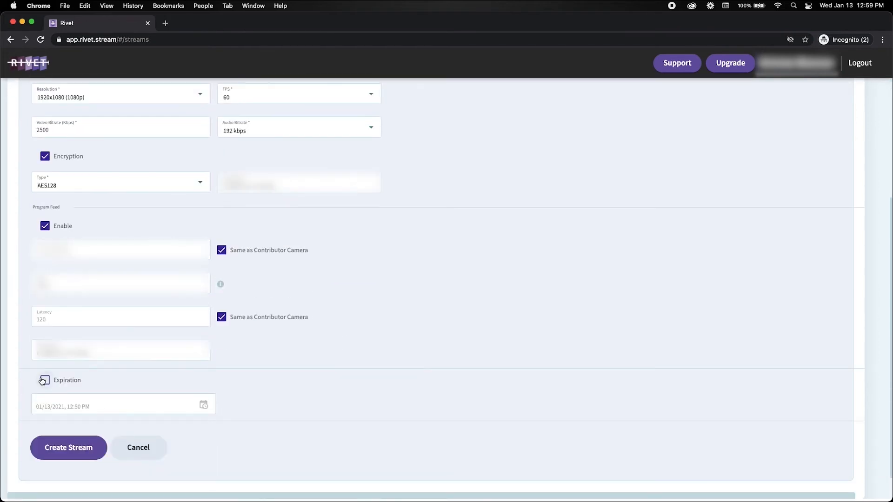
left_click(204, 405)
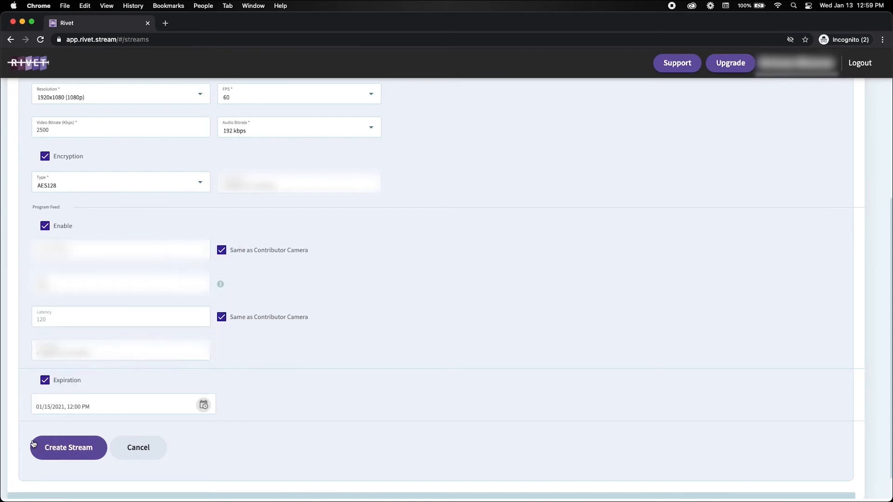
left_click(68, 447)
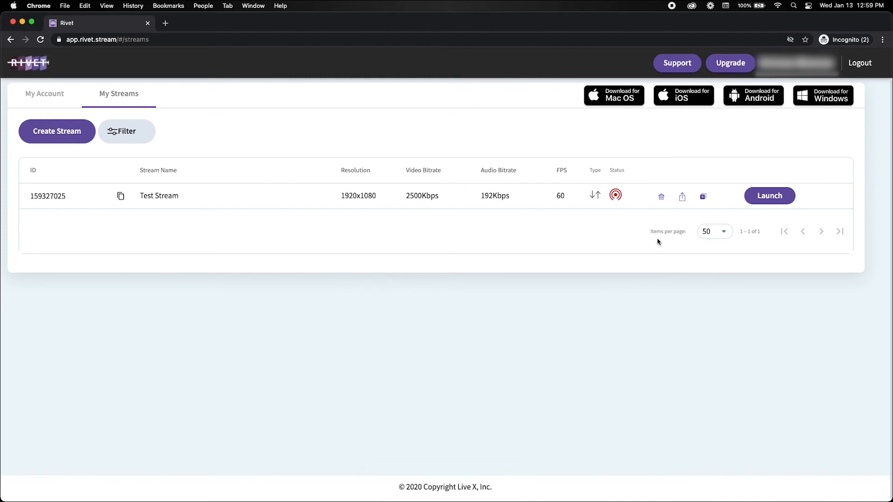
Step: View Test Stream's share link, then launch it and allow the Rivet app to open
left_click(682, 197)
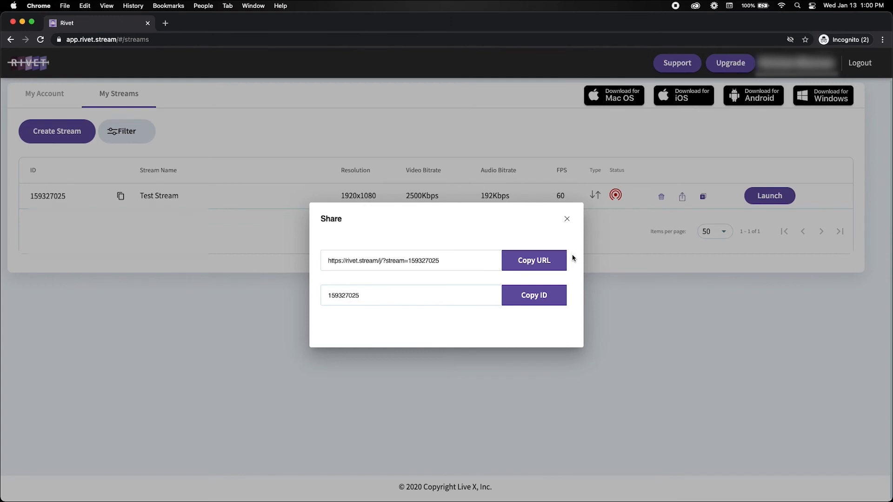
left_click(567, 218)
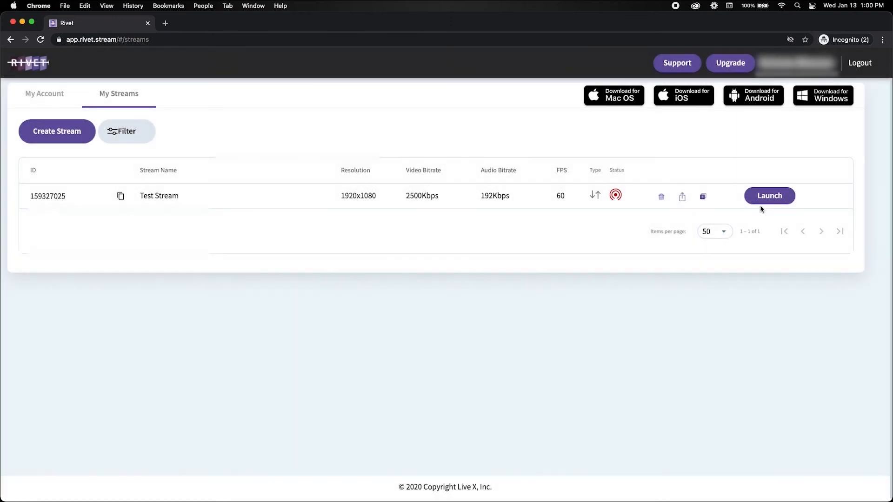
left_click(769, 196)
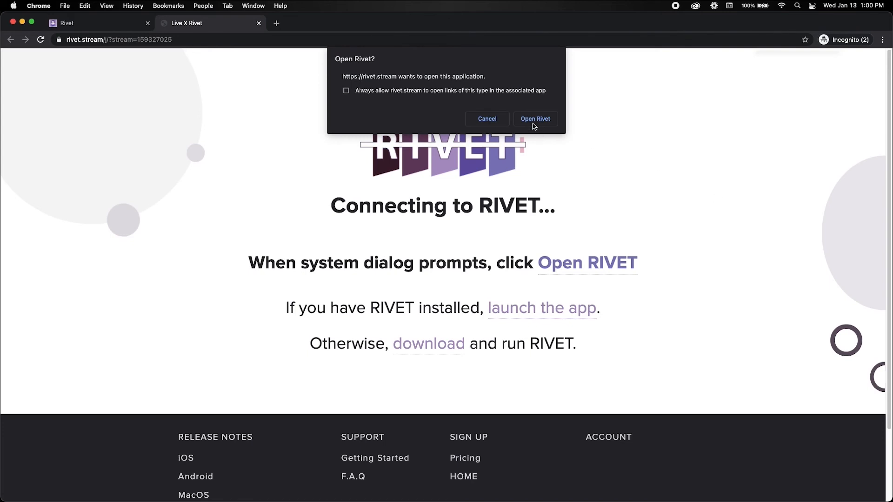
left_click(535, 119)
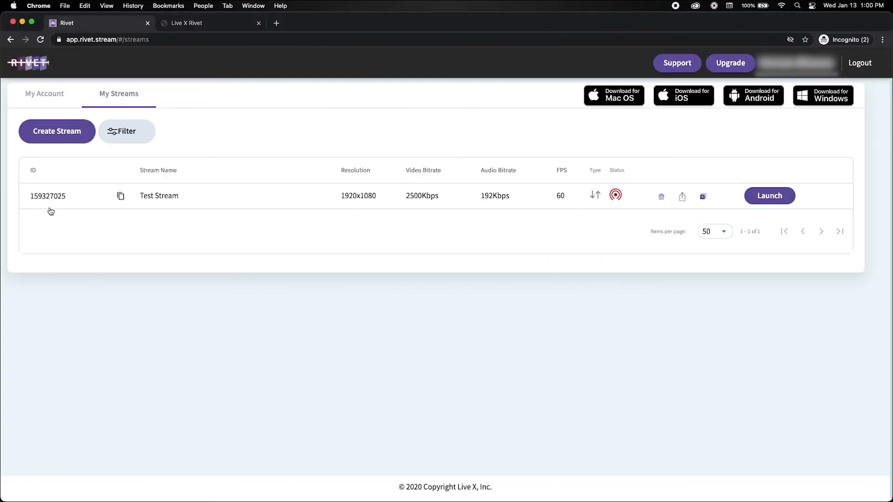
mouse_move(36, 208)
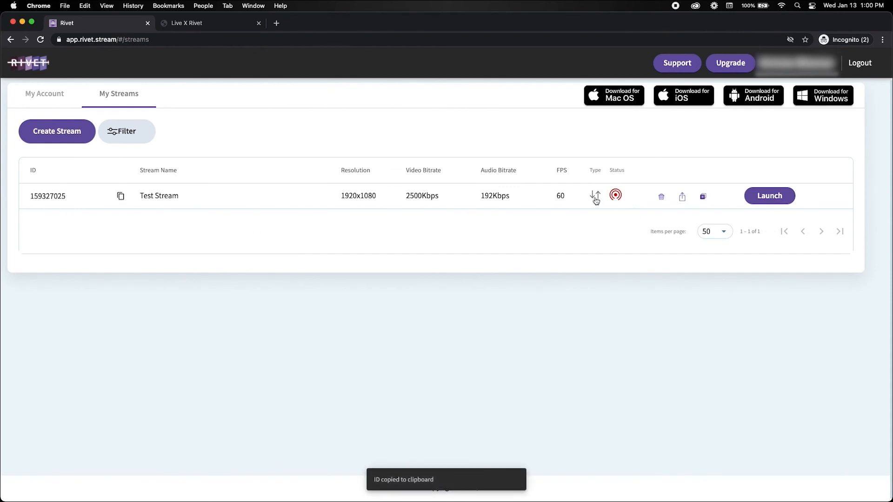
Step: Copy Test Stream's ID to the clipboard from its Share dialog
left_click(682, 197)
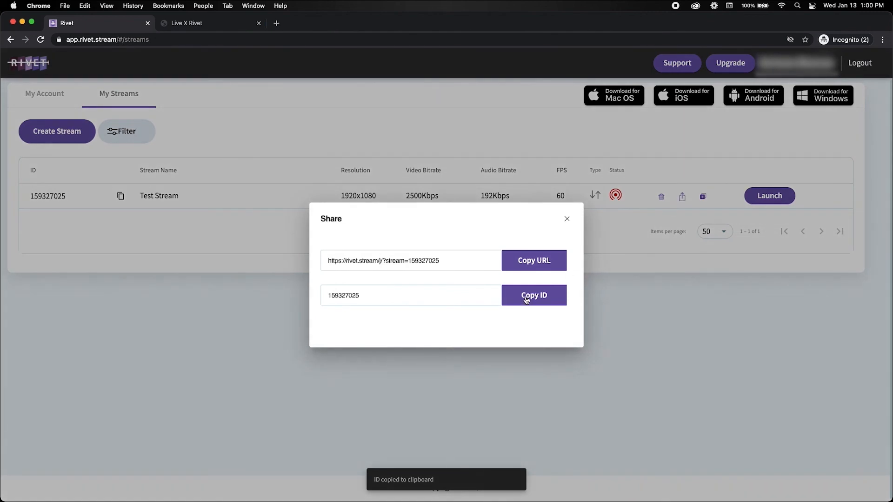
left_click(534, 294)
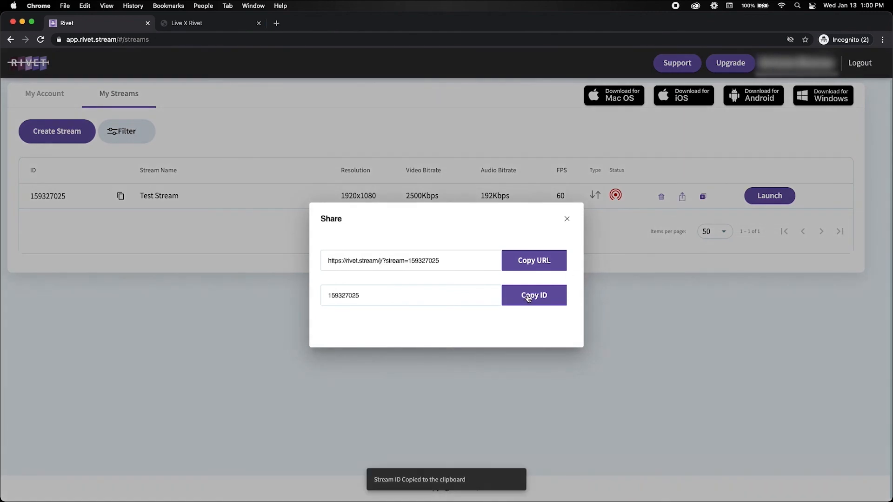